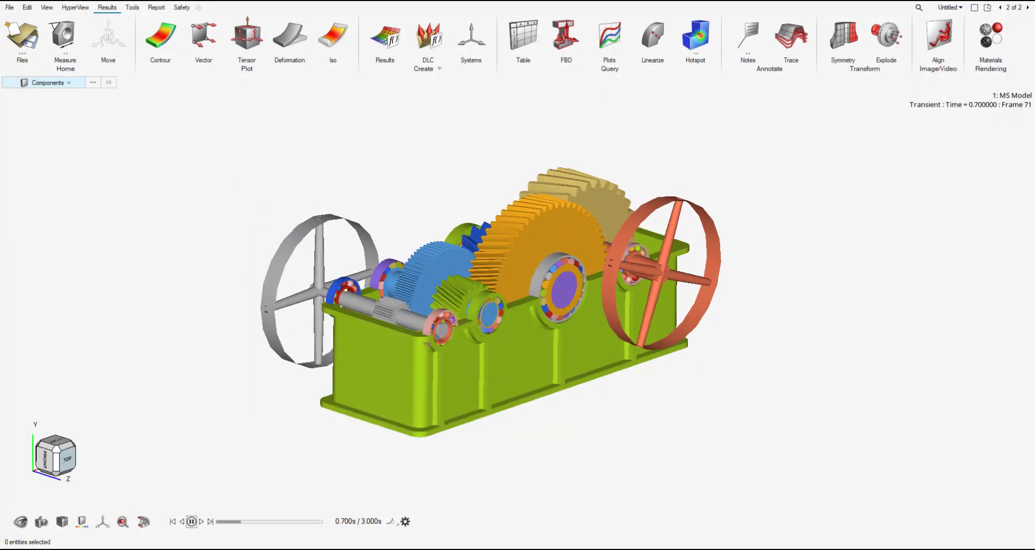
# Operate the taskbar and view the signed-in account details in Altair One Marketplace.
pyautogui.click(193, 521)
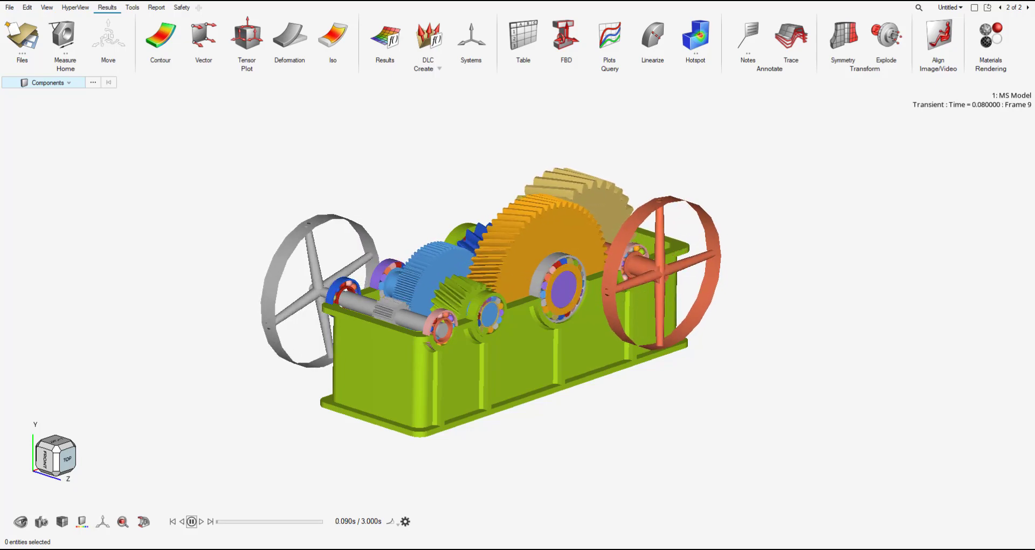
pyautogui.click(193, 520)
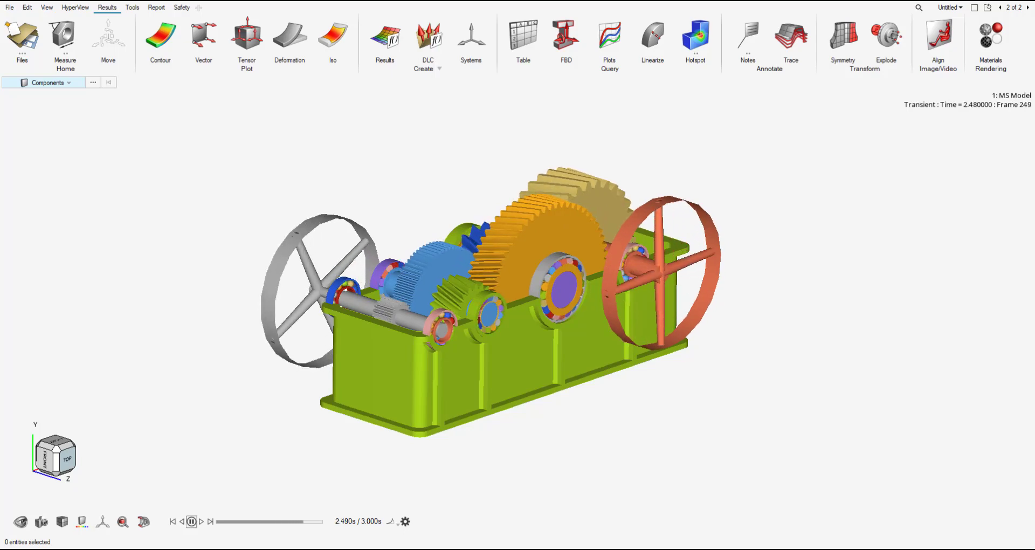
pyautogui.moveTo(313, 521); pyautogui.dragTo(231, 522)
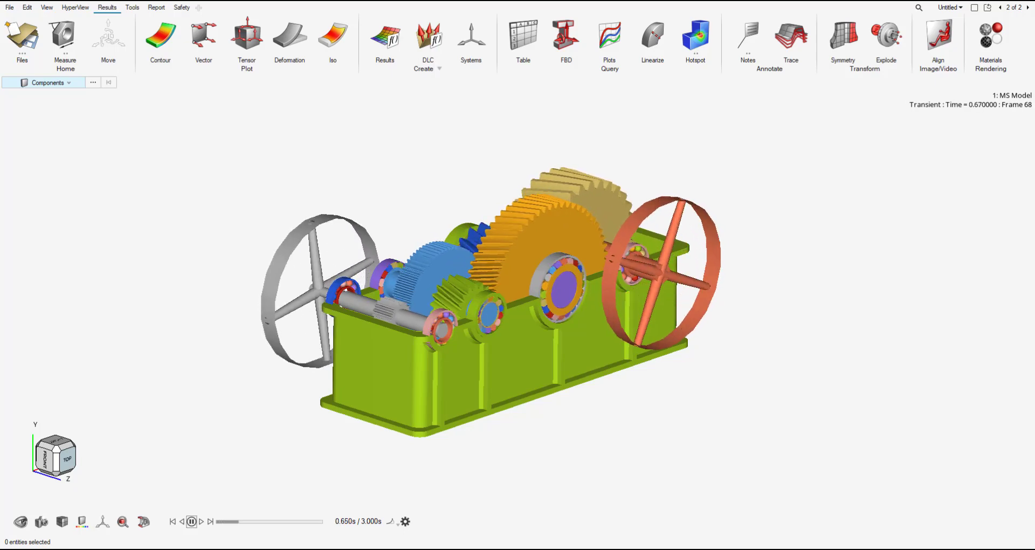
pyautogui.click(194, 520)
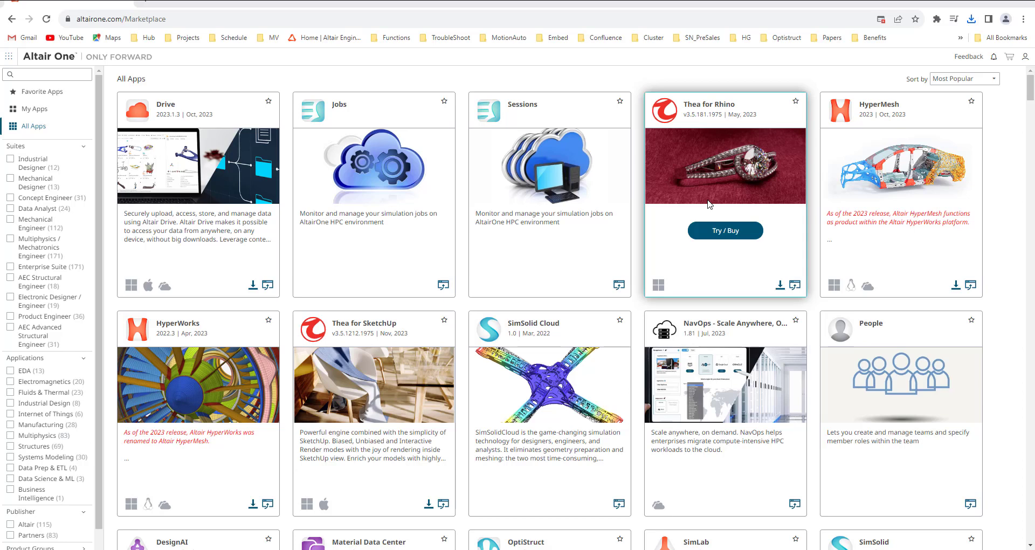
pyautogui.moveTo(719, 184)
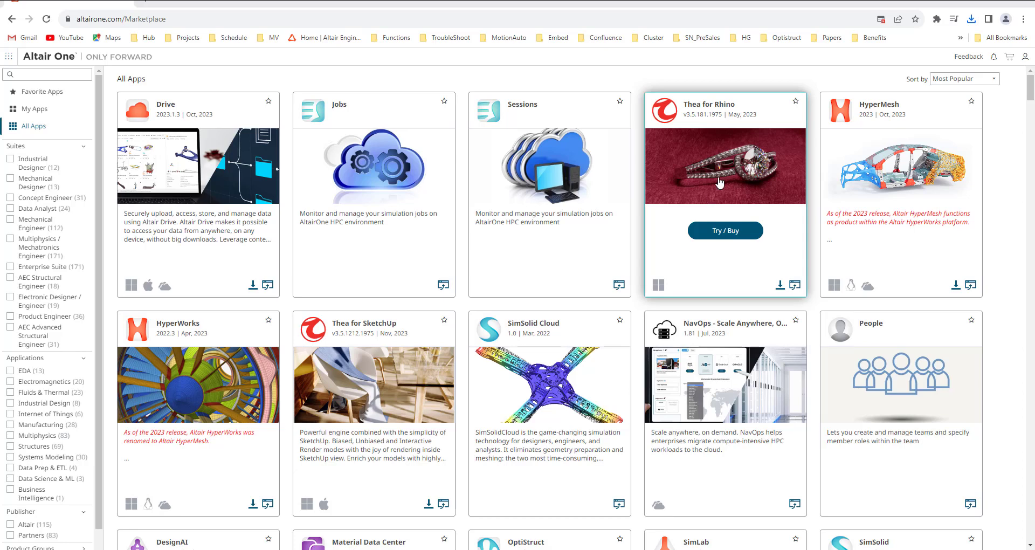
pyautogui.moveTo(733, 82)
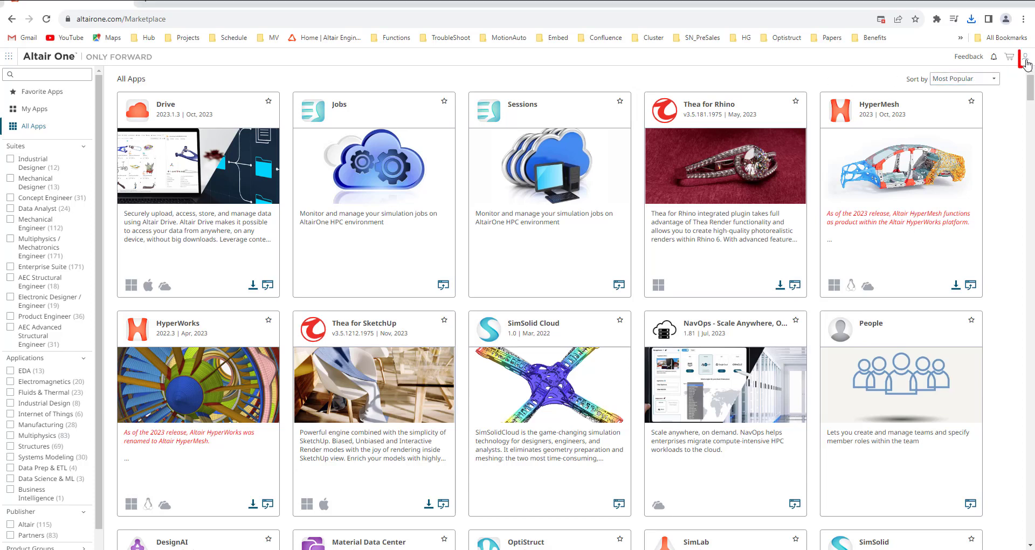
pyautogui.click(1026, 56)
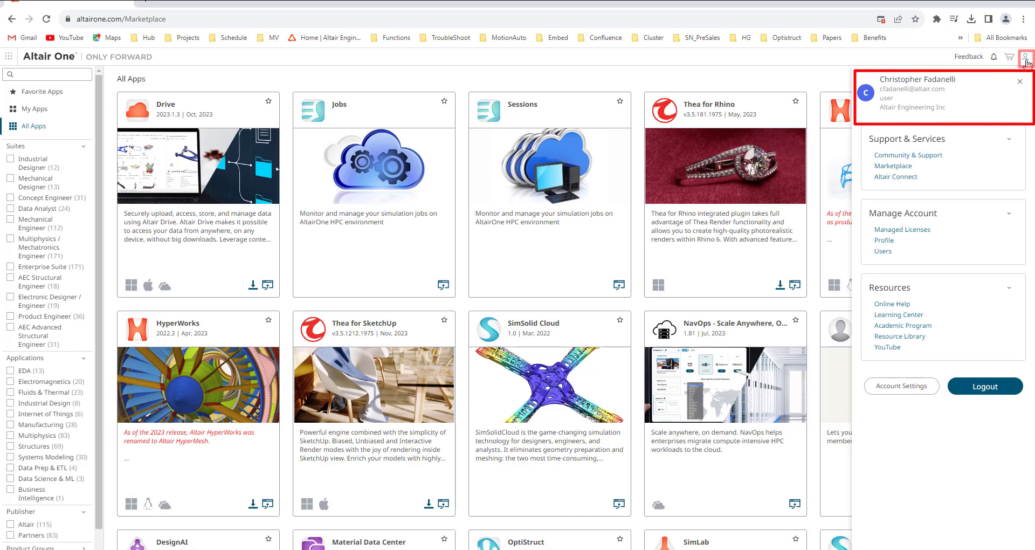
pyautogui.click(1026, 57)
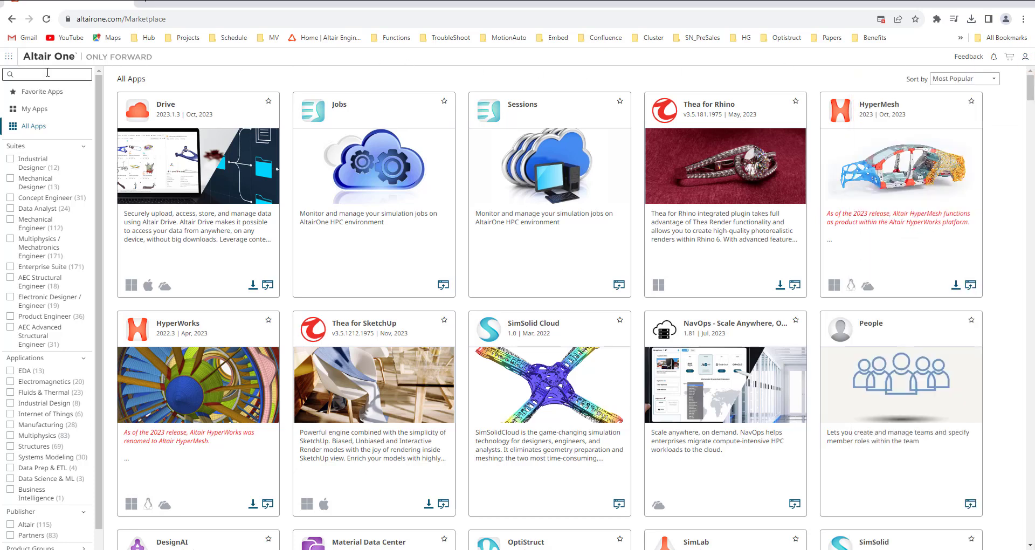
# Search the marketplace for MotionSolve and show its Windows 2023 downloads.
pyautogui.write('Motic')
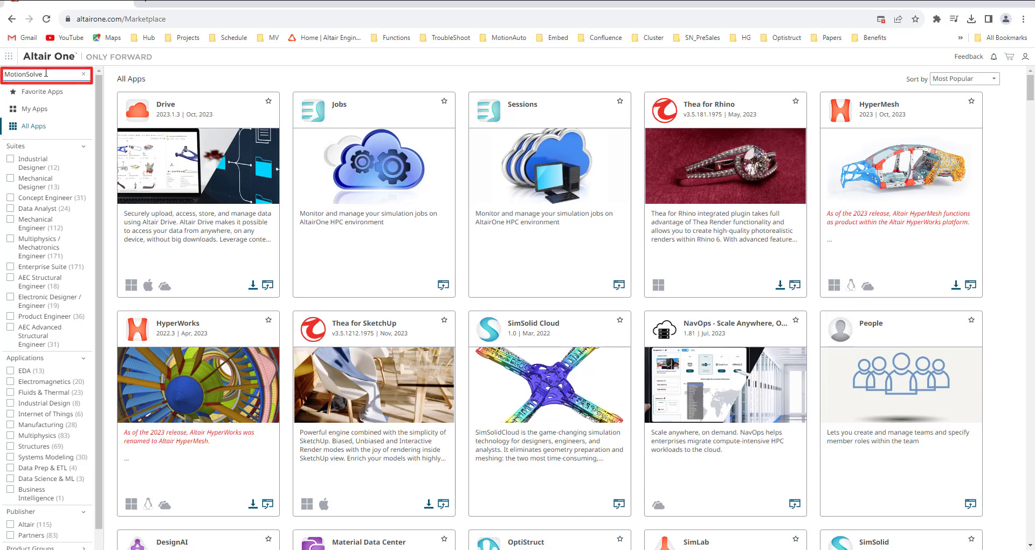
pyautogui.press('Enter')
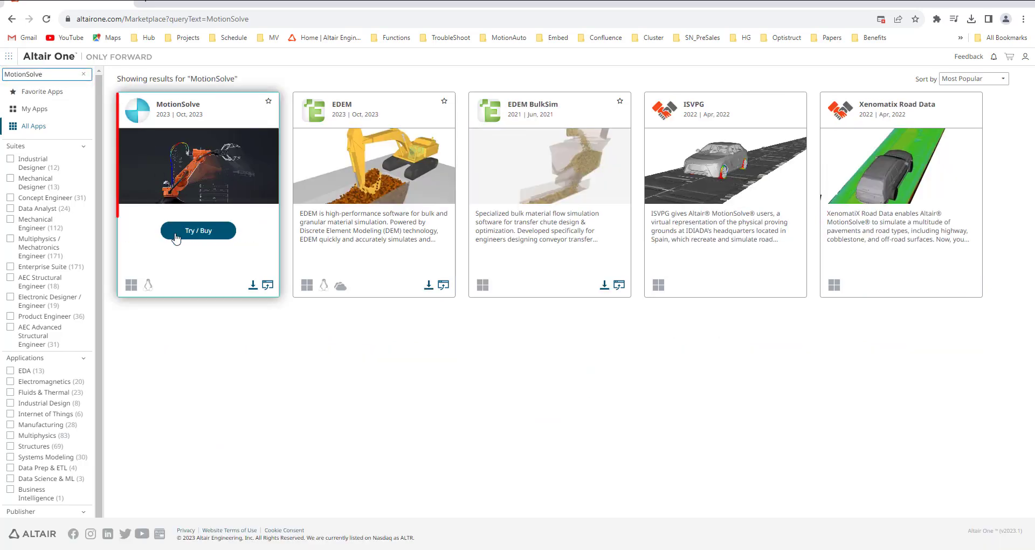
pyautogui.click(198, 167)
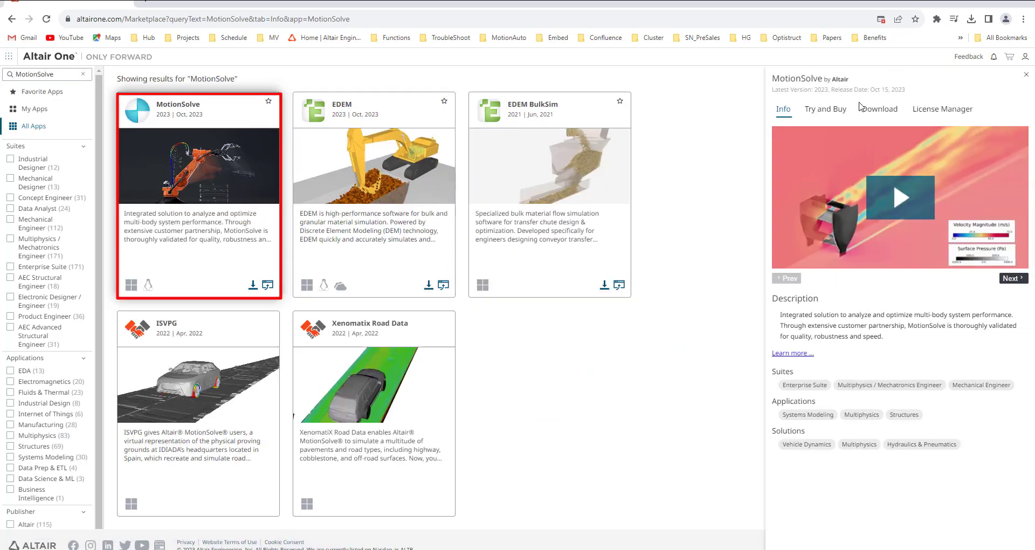
pyautogui.click(880, 109)
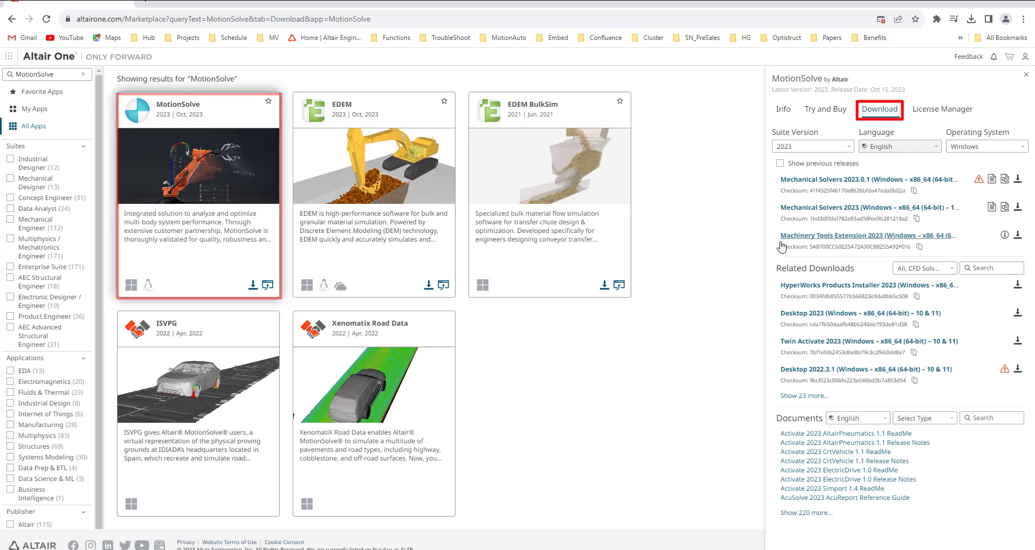
pyautogui.moveTo(1019, 236)
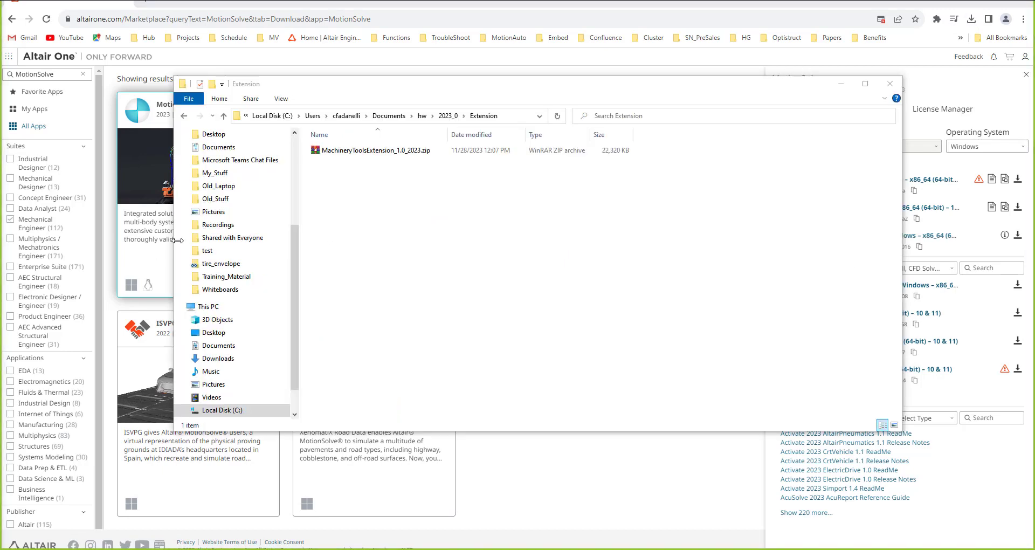
pyautogui.moveTo(485, 194)
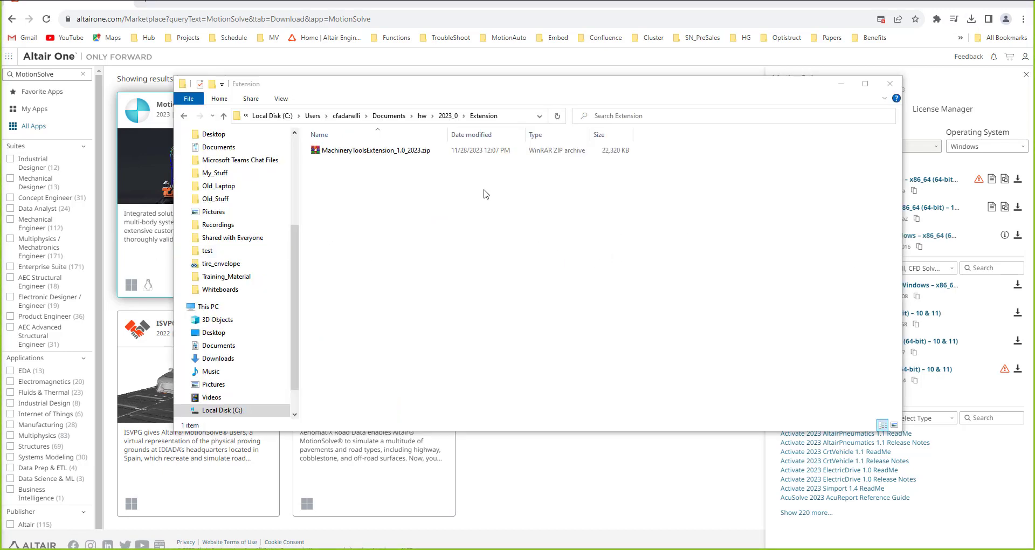
pyautogui.moveTo(345, 180)
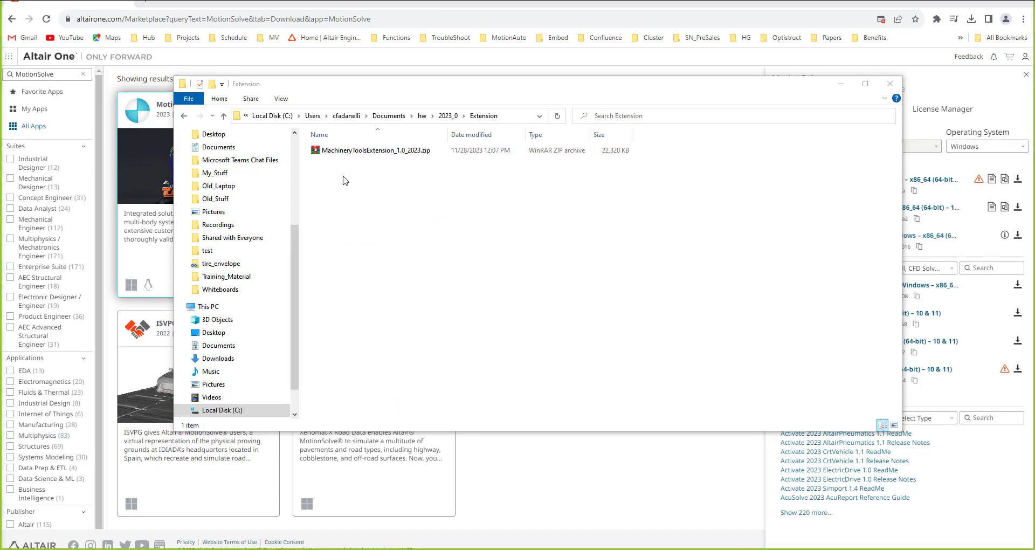
# Extract MachineryToolsExtension_1.0_2023.zip in place using Extract Here.
pyautogui.rightClick(352, 150)
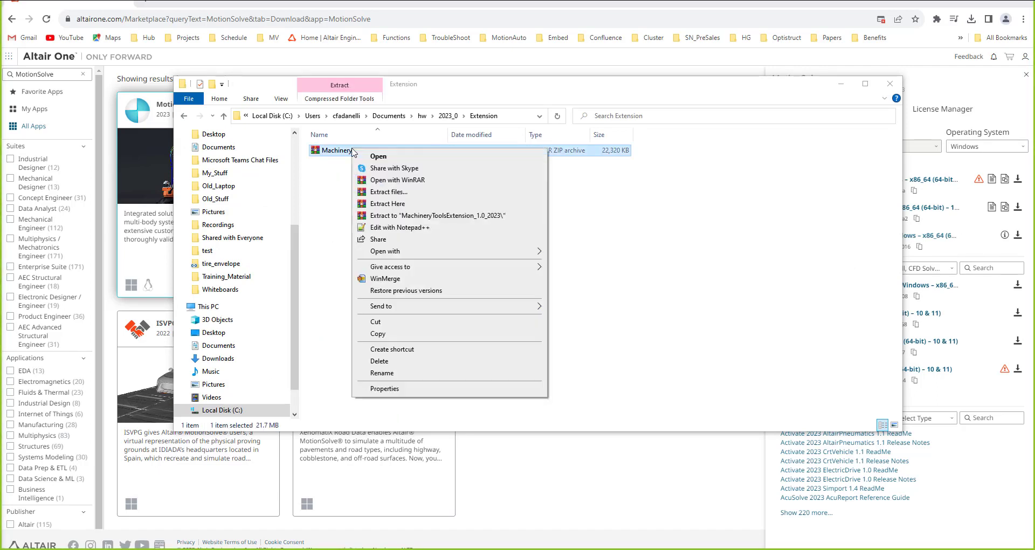
pyautogui.moveTo(370, 207)
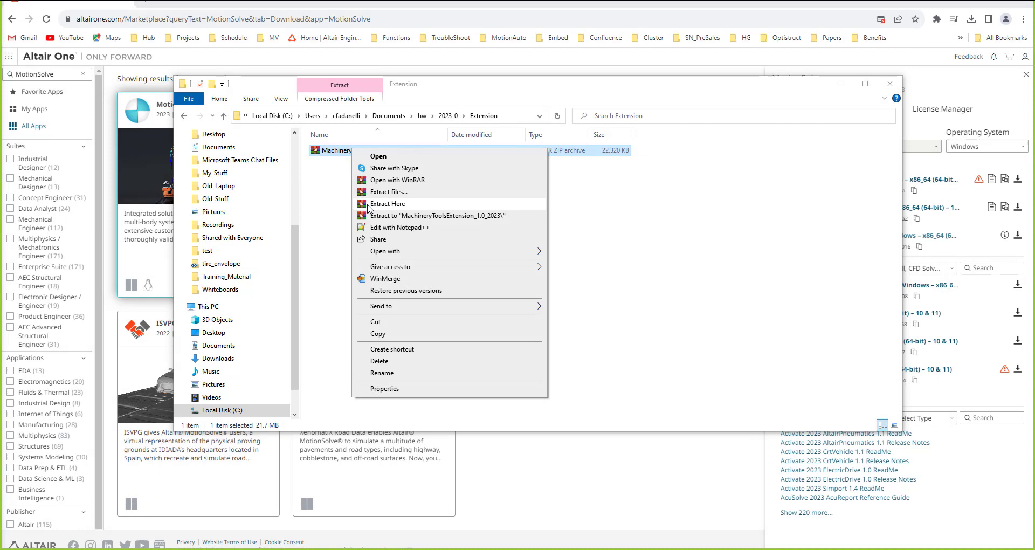
pyautogui.click(387, 203)
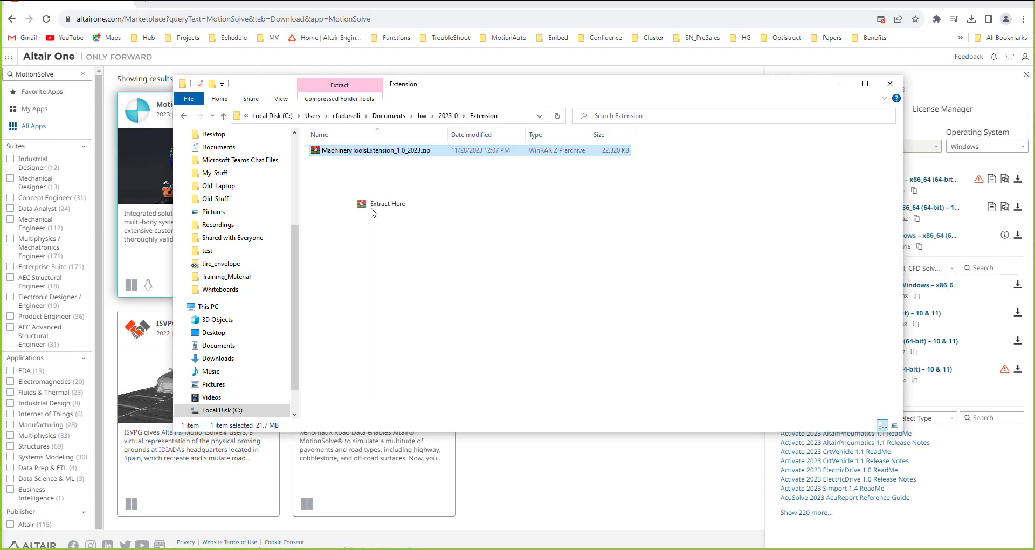
pyautogui.click(388, 203)
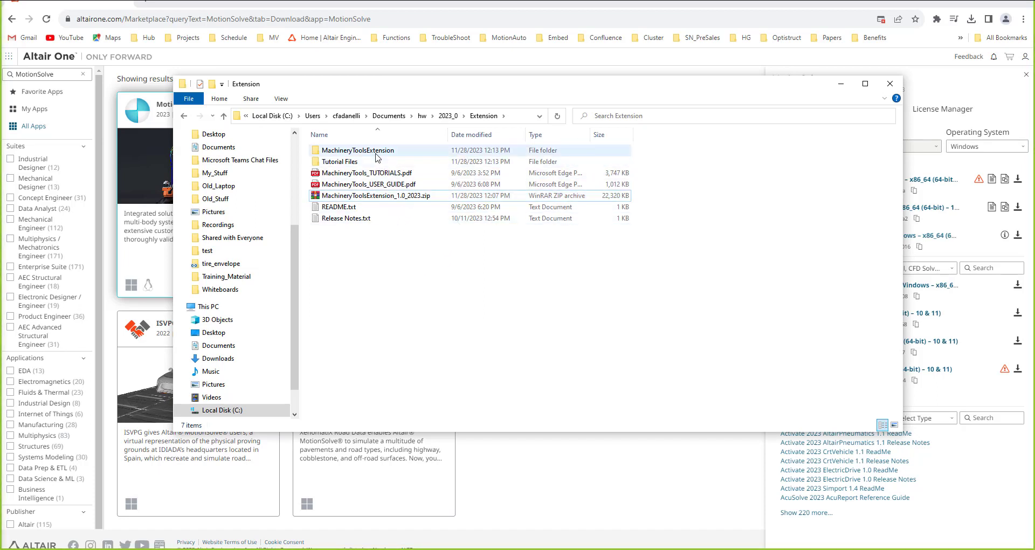
# Open the extracted extension folder, read README.txt in Notepad, then close it.
pyautogui.doubleClick(357, 150)
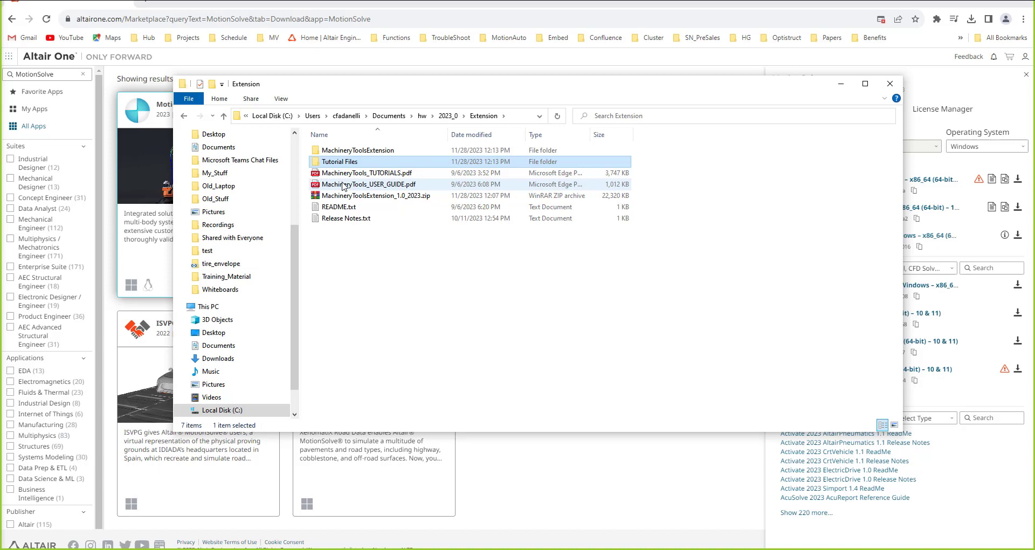
pyautogui.click(339, 206)
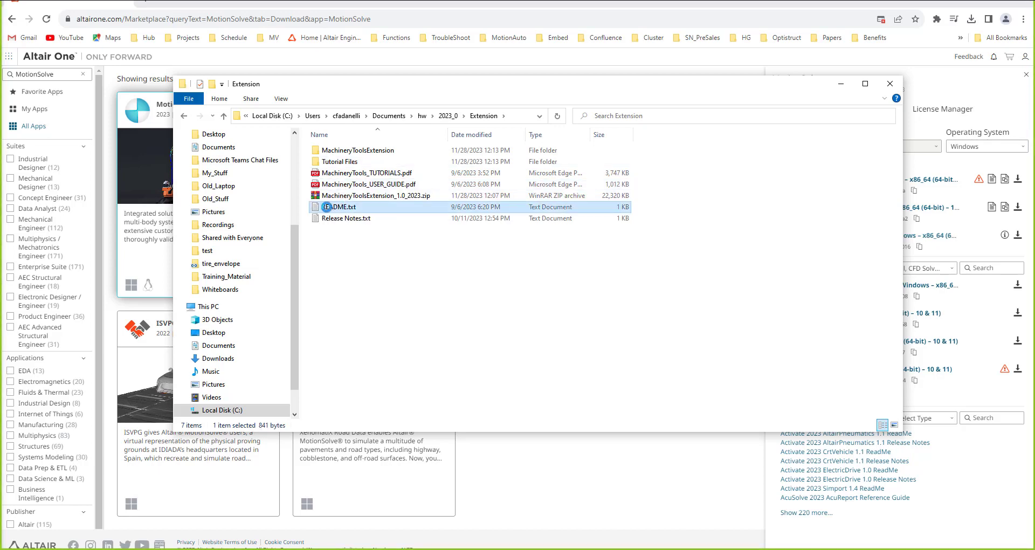
pyautogui.doubleClick(342, 206)
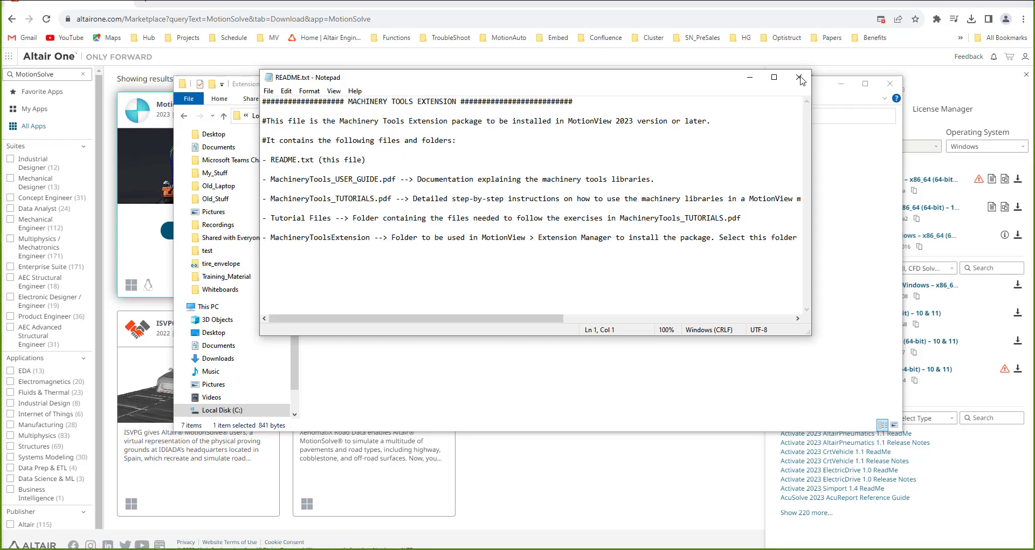
pyautogui.click(800, 77)
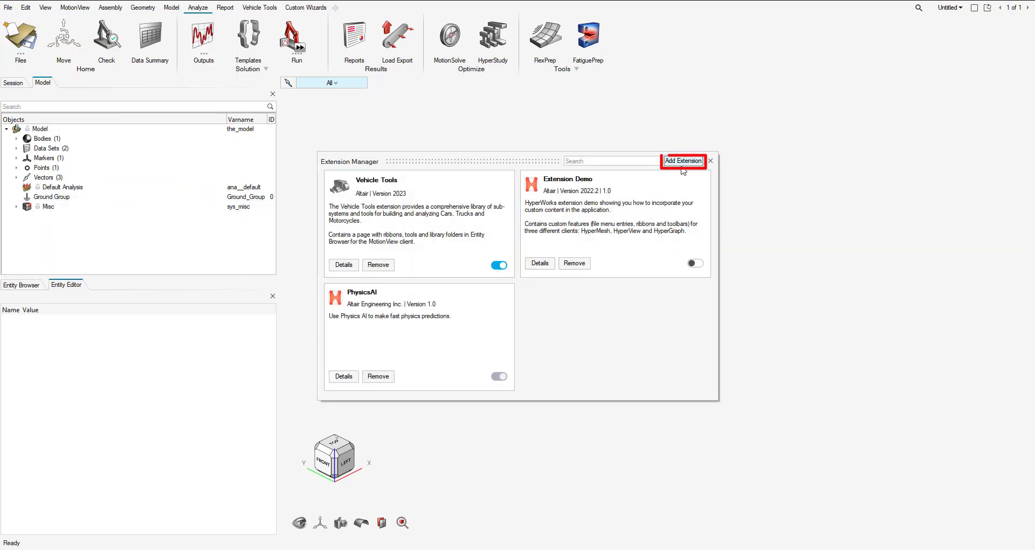
# Add the MachineryToolsExtension folder as a new extension in Extension Manager.
pyautogui.click(683, 161)
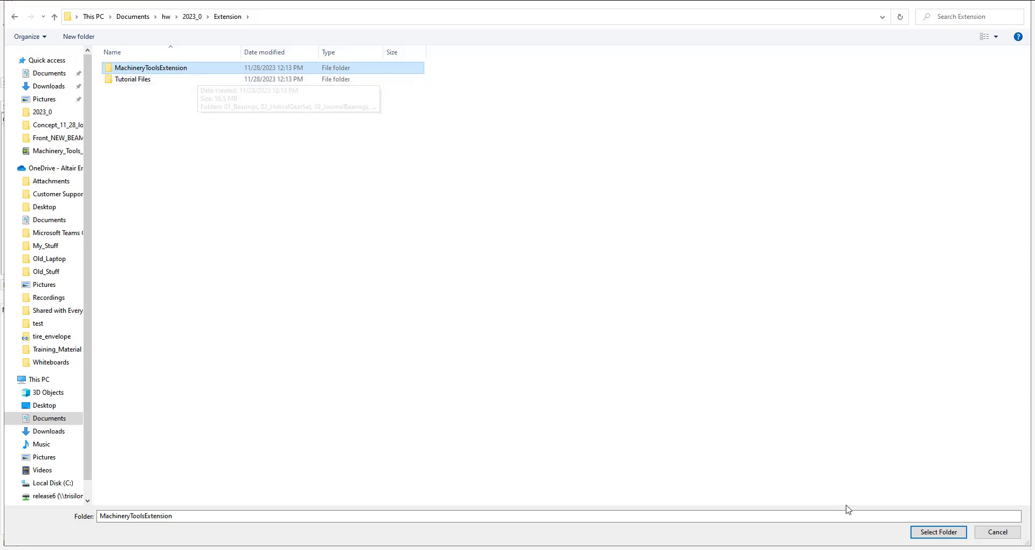
pyautogui.click(941, 532)
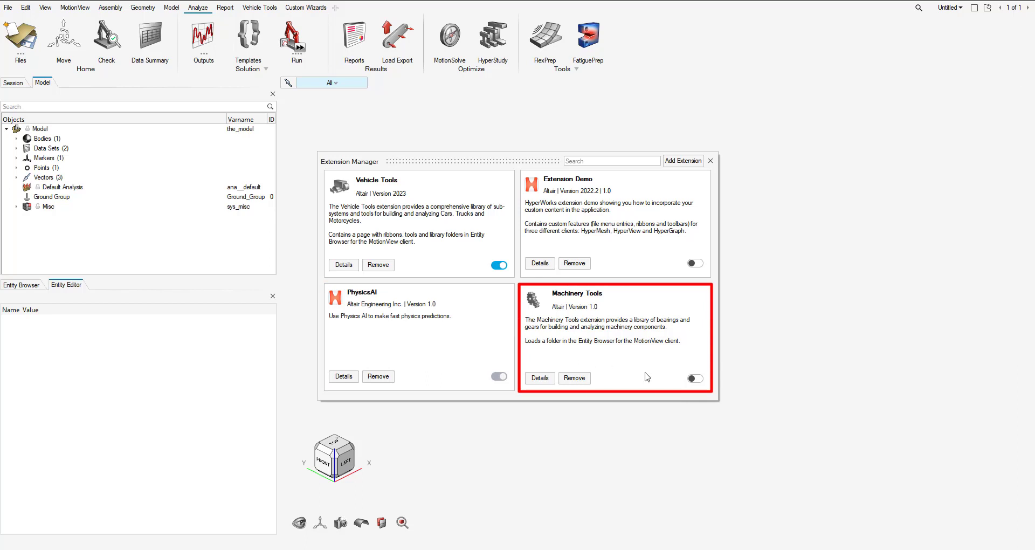
# Flip the toggle on the Machinery Tools card to enable the extension.
pyautogui.click(695, 378)
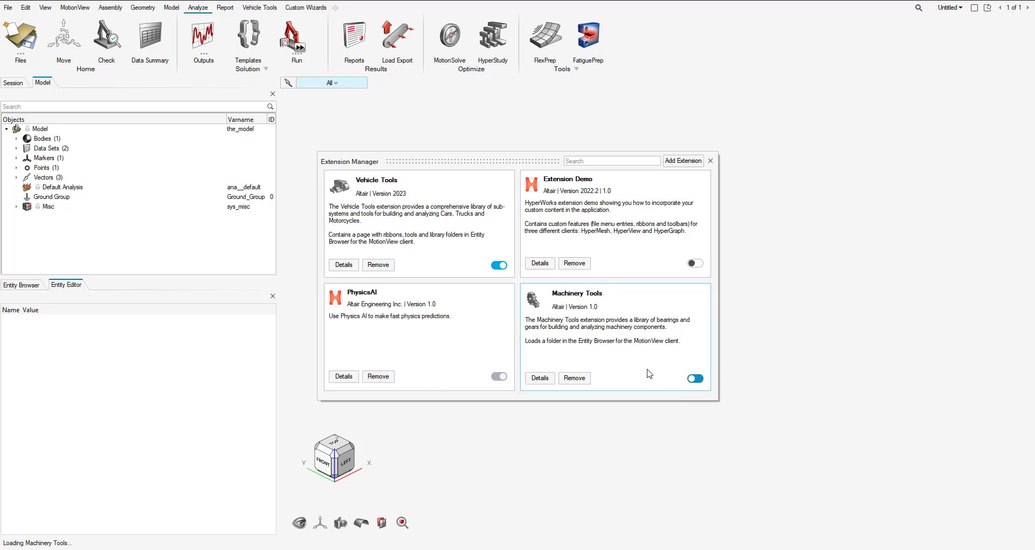
pyautogui.click(694, 378)
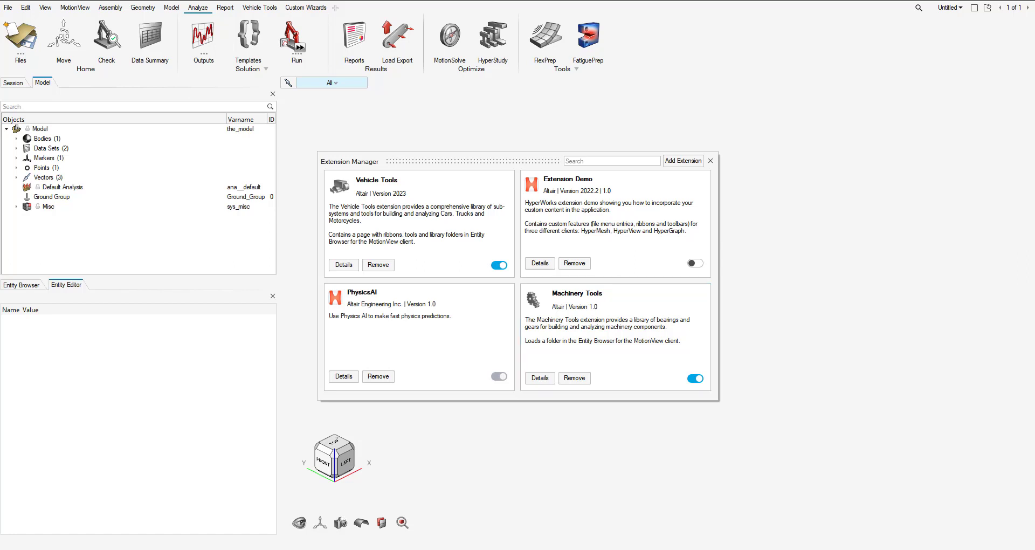